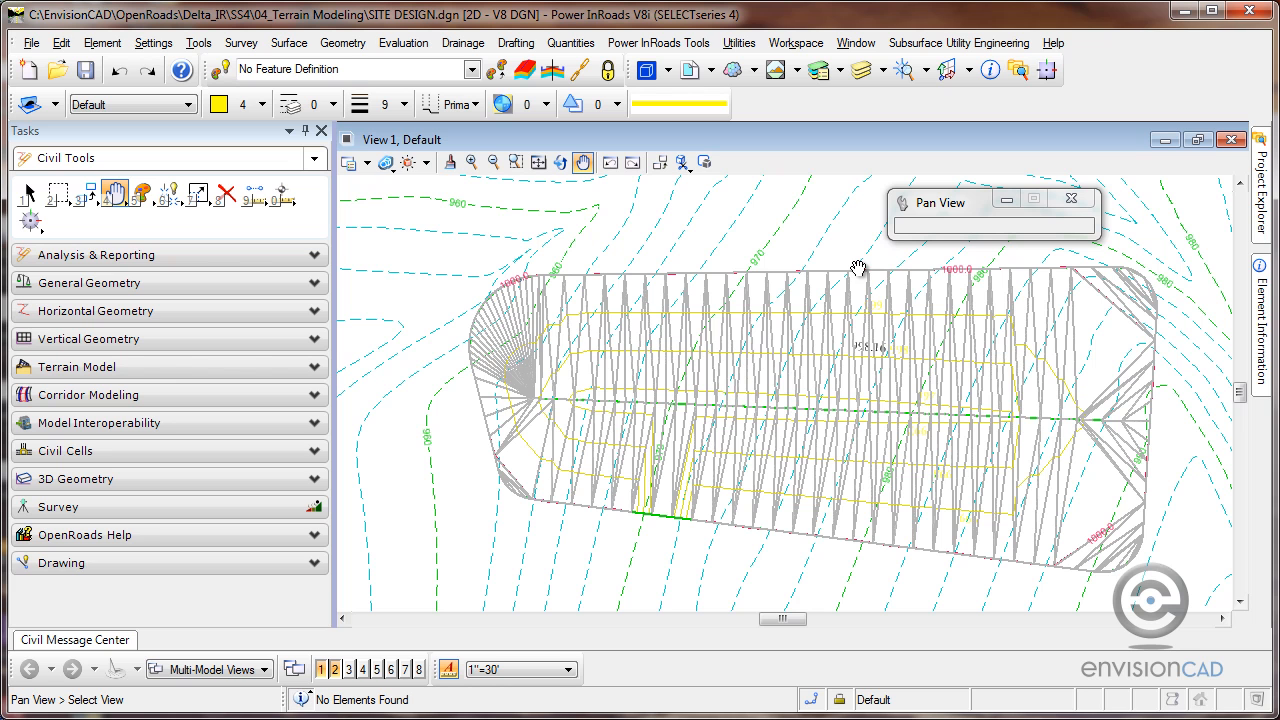
pyautogui.moveTo(788, 220)
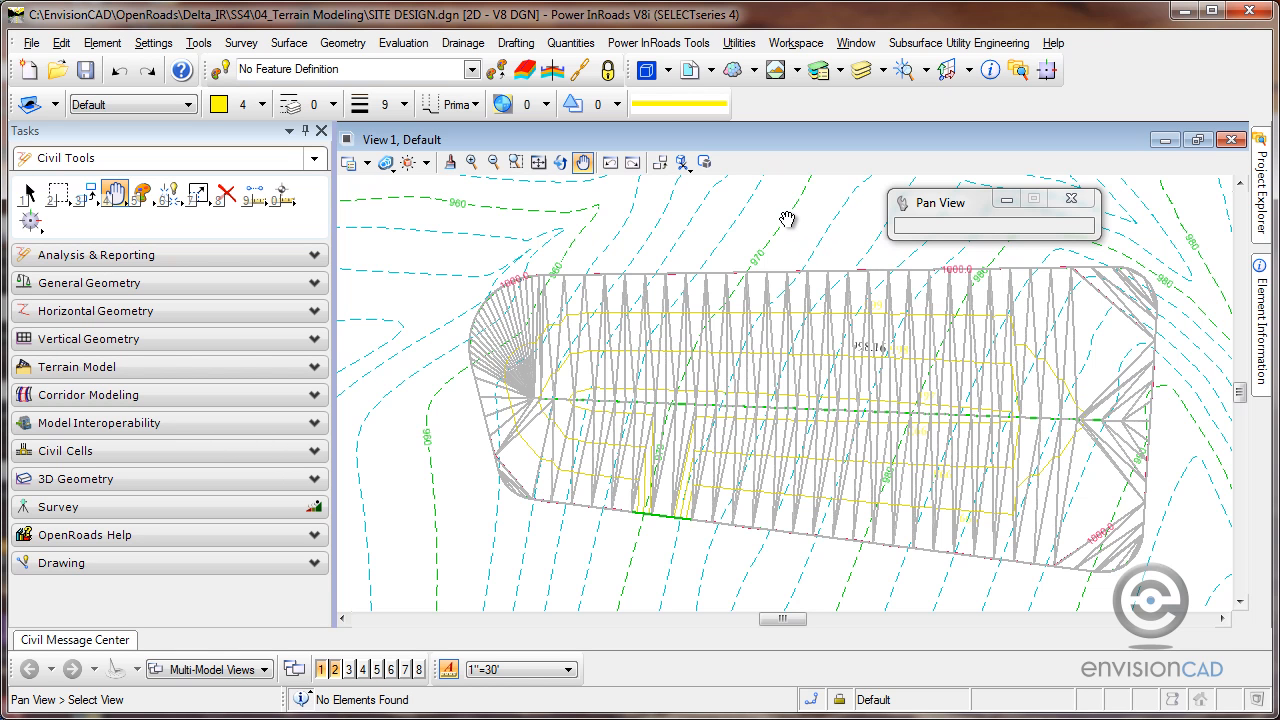
pyautogui.moveTo(590, 236)
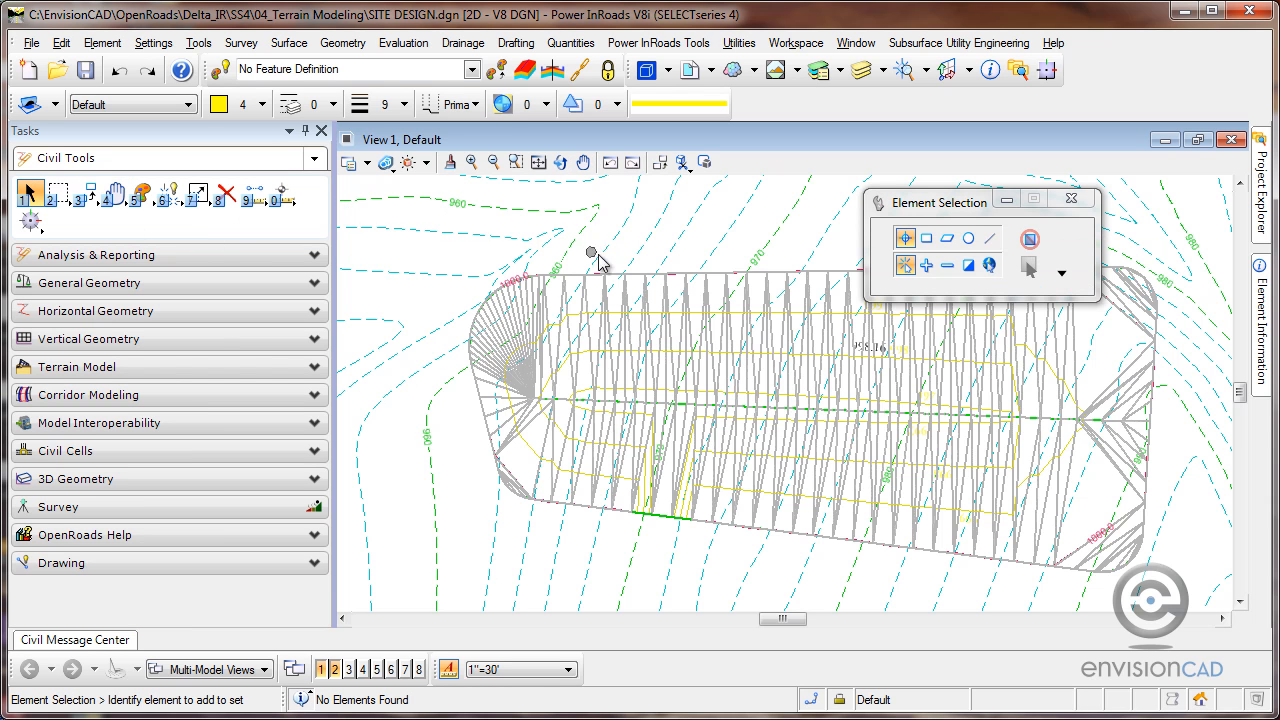
pyautogui.moveTo(616, 276)
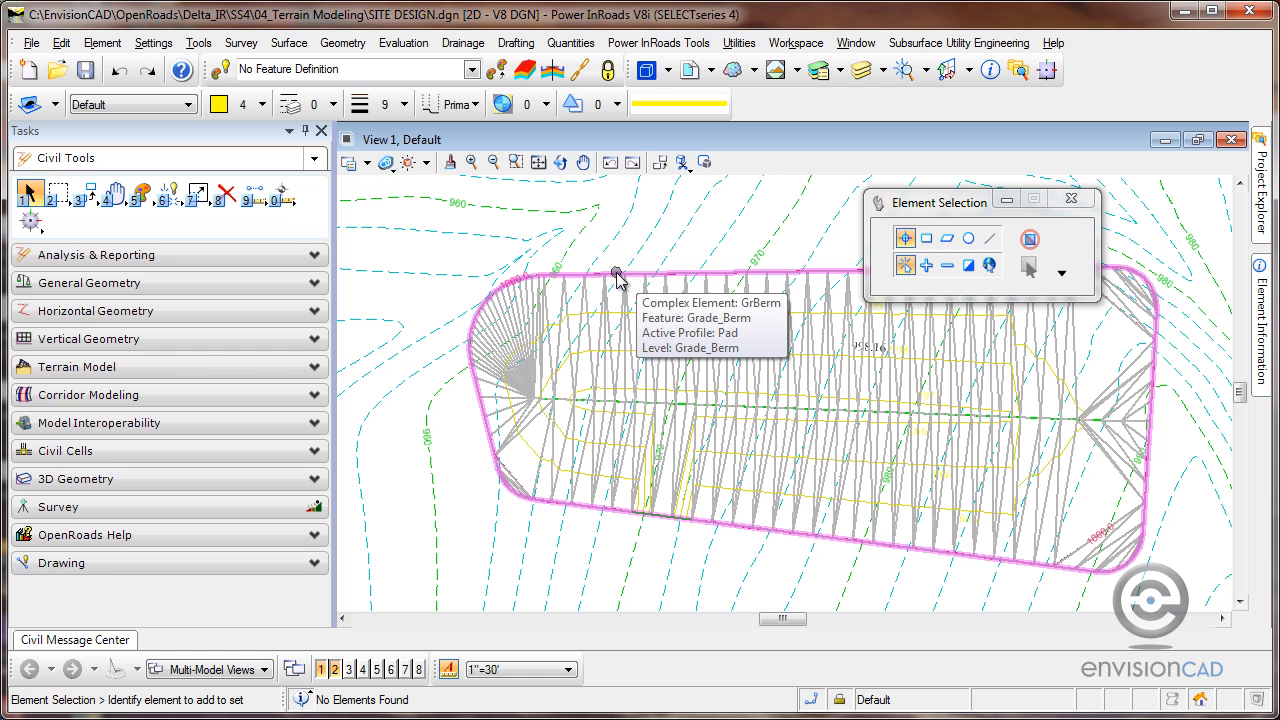
pyautogui.moveTo(688, 410)
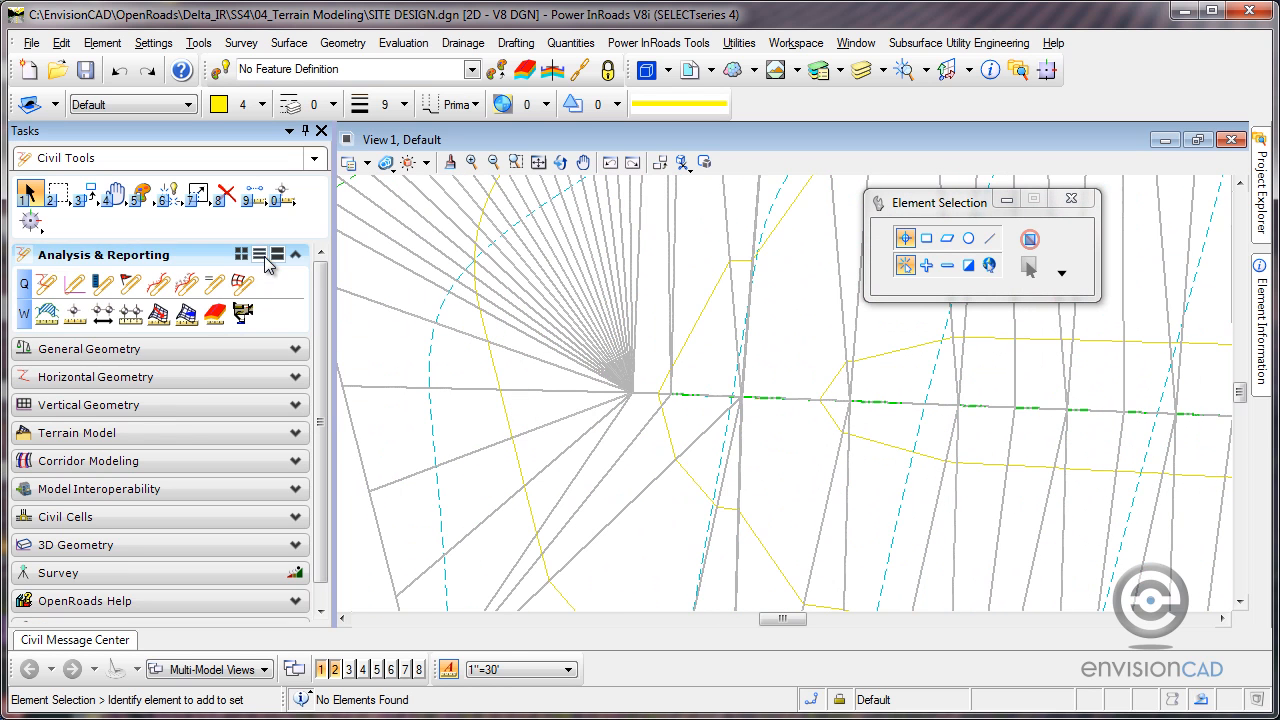
# Read terrain elevation near the ditch bottom with Analyze Point, then reach the Horizontal Geometry tools
pyautogui.click(76, 312)
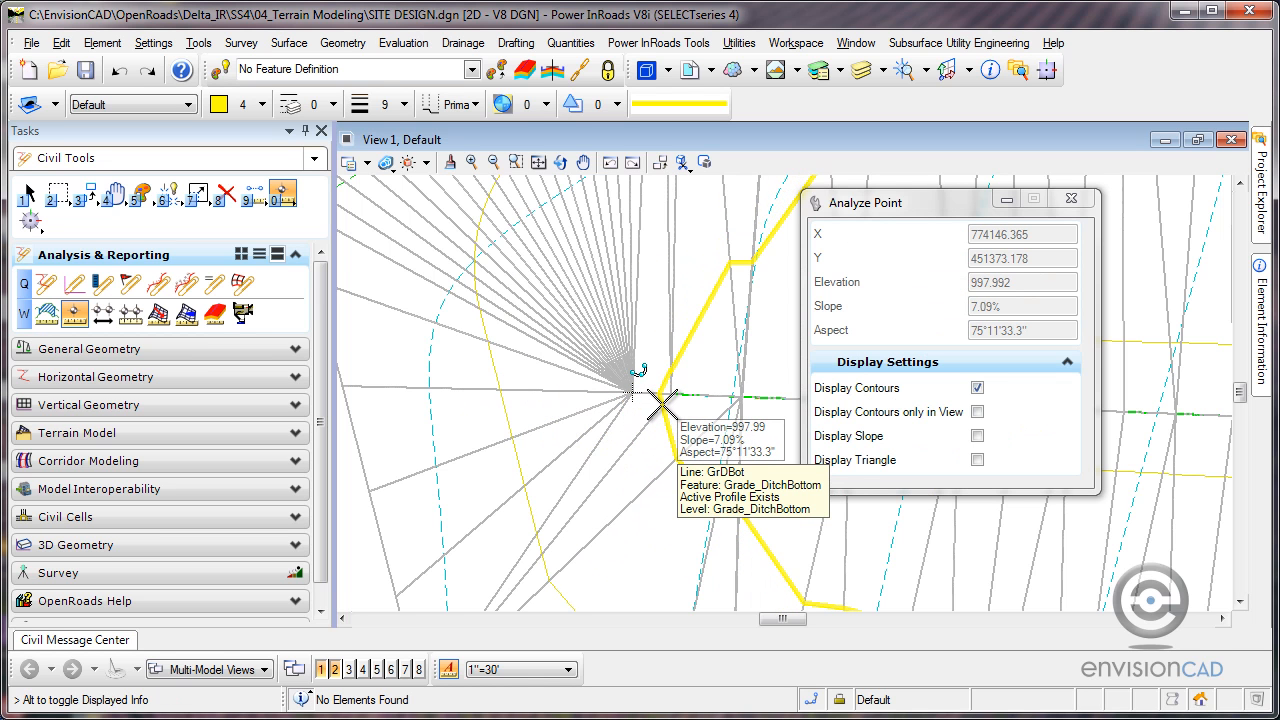
pyautogui.moveTo(604, 376)
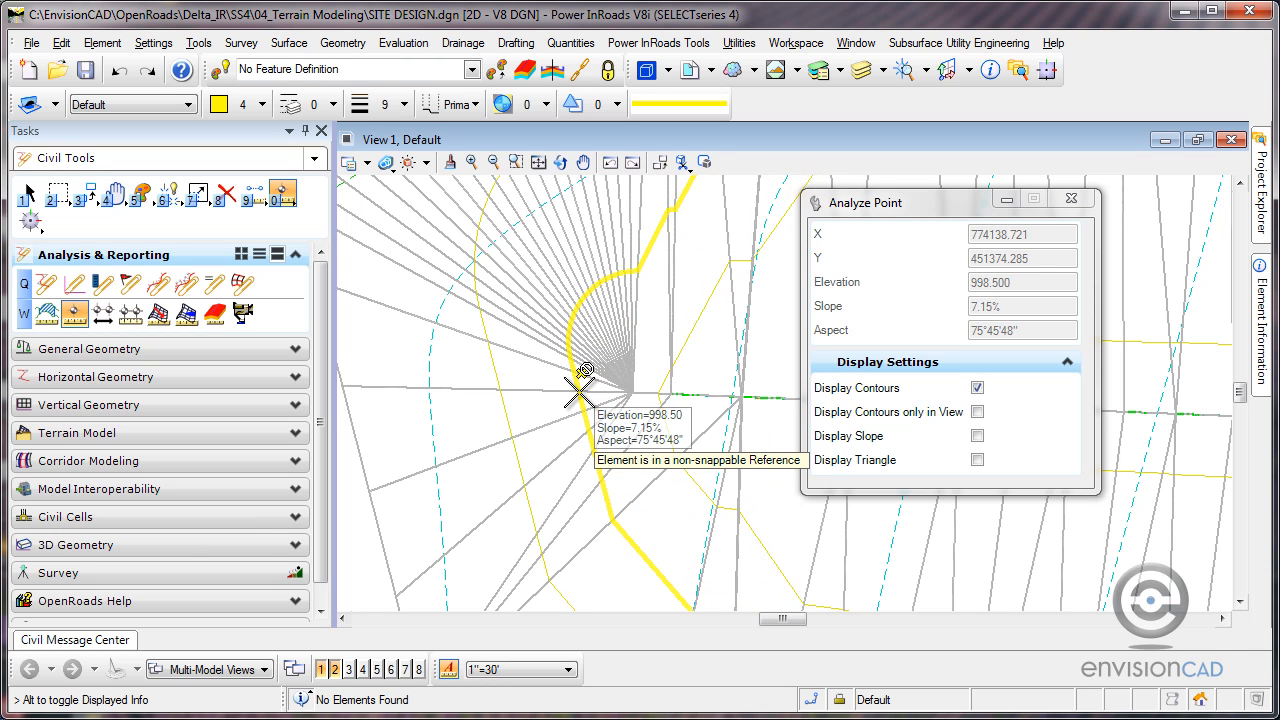
pyautogui.moveTo(570, 380)
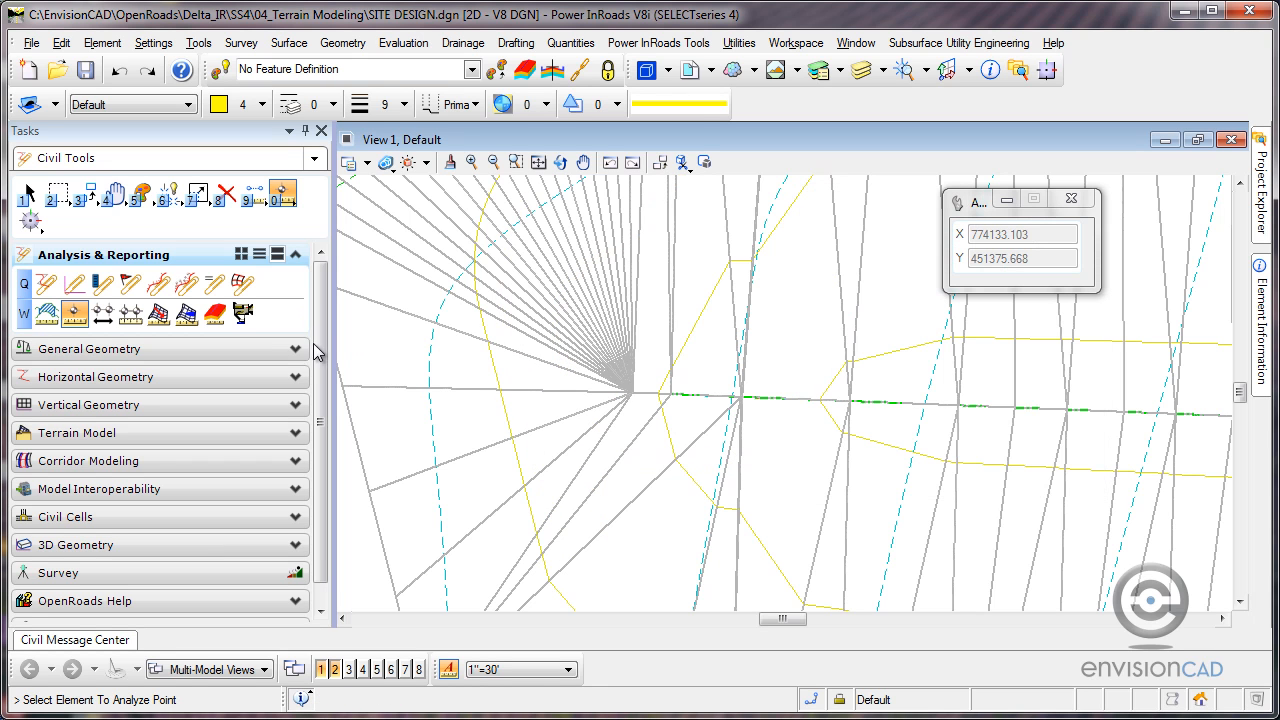
pyautogui.click(100, 376)
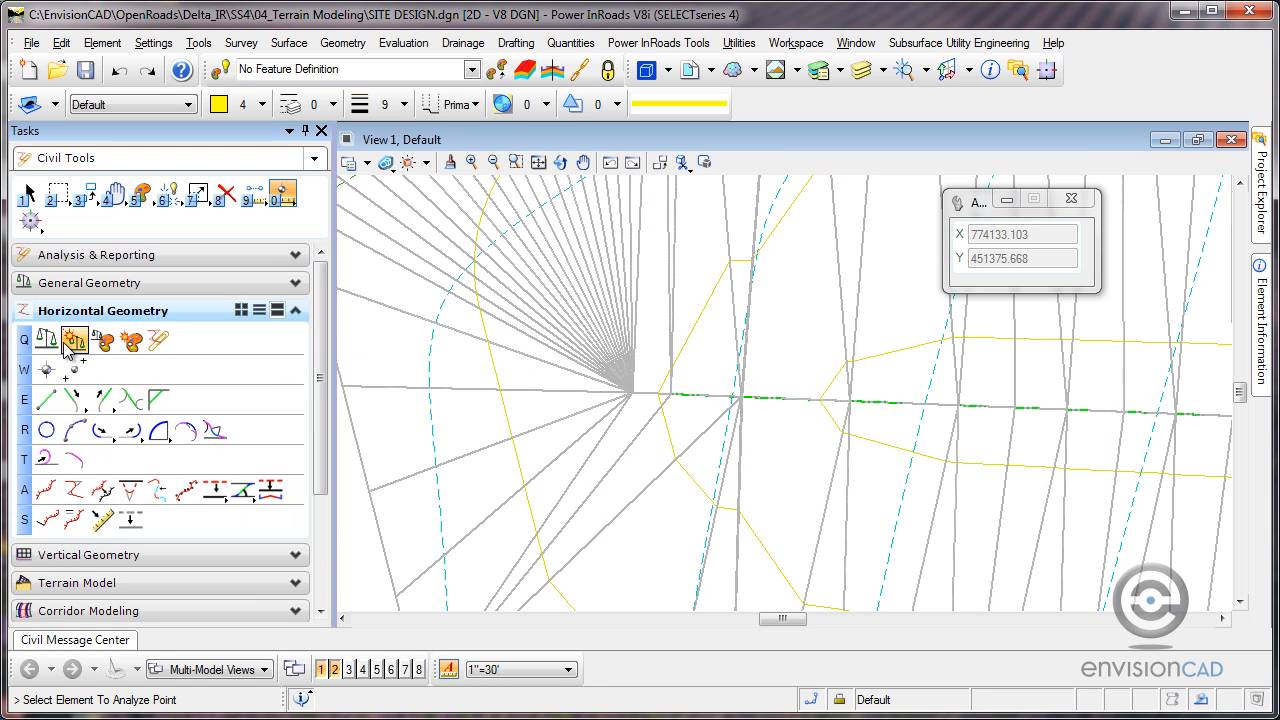
pyautogui.moveTo(46, 370)
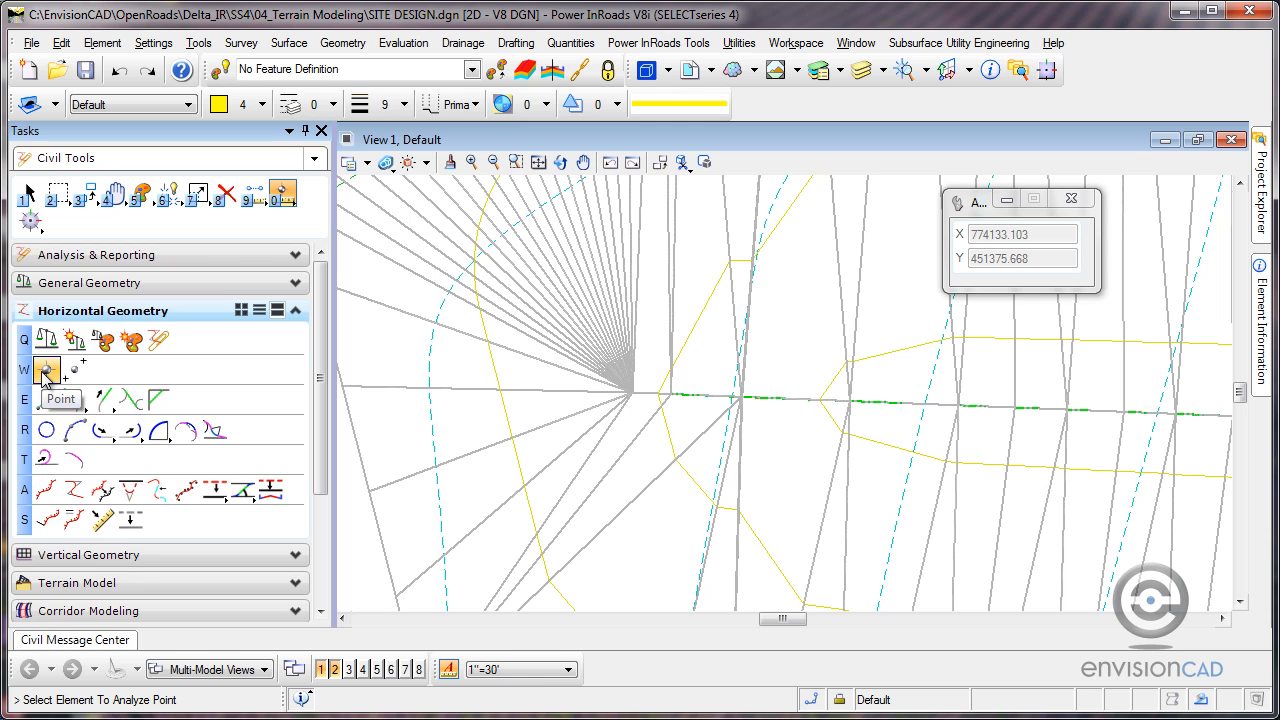
# Start the Point tool for a 3D point 'Low Spot' at elevation 996 with feature Geom_PI
pyautogui.click(46, 370)
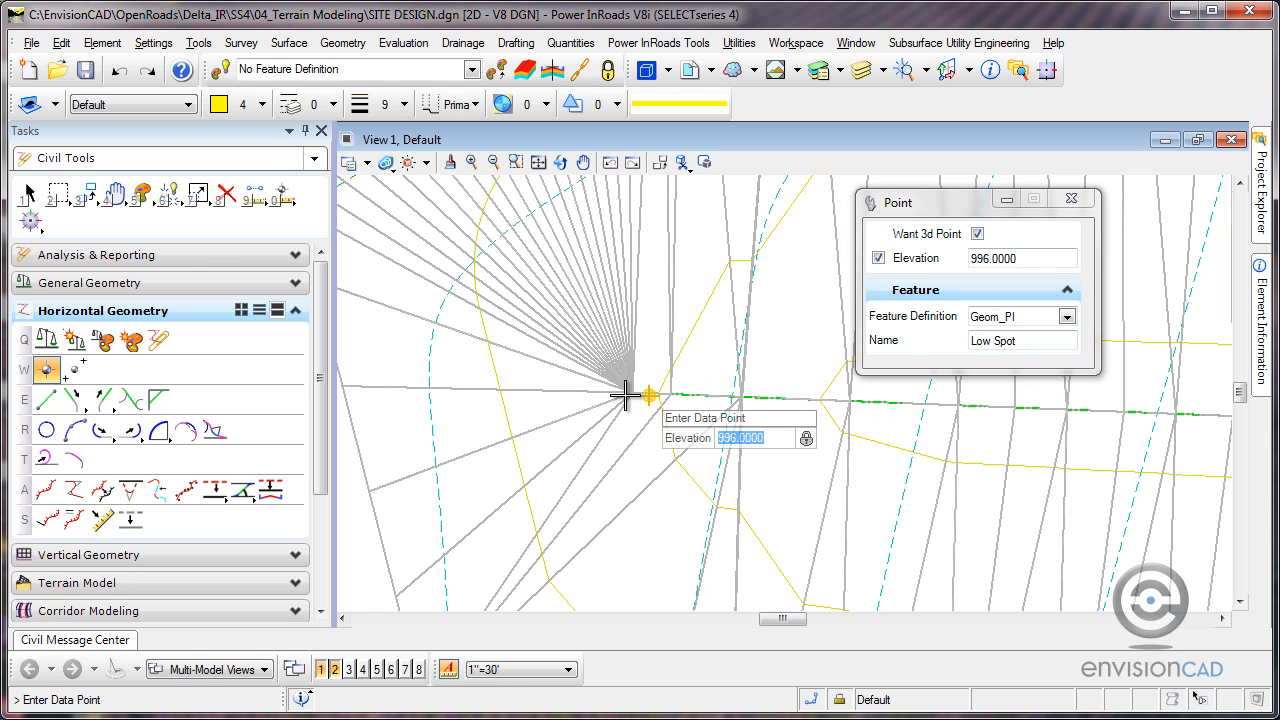
pyautogui.moveTo(578, 384)
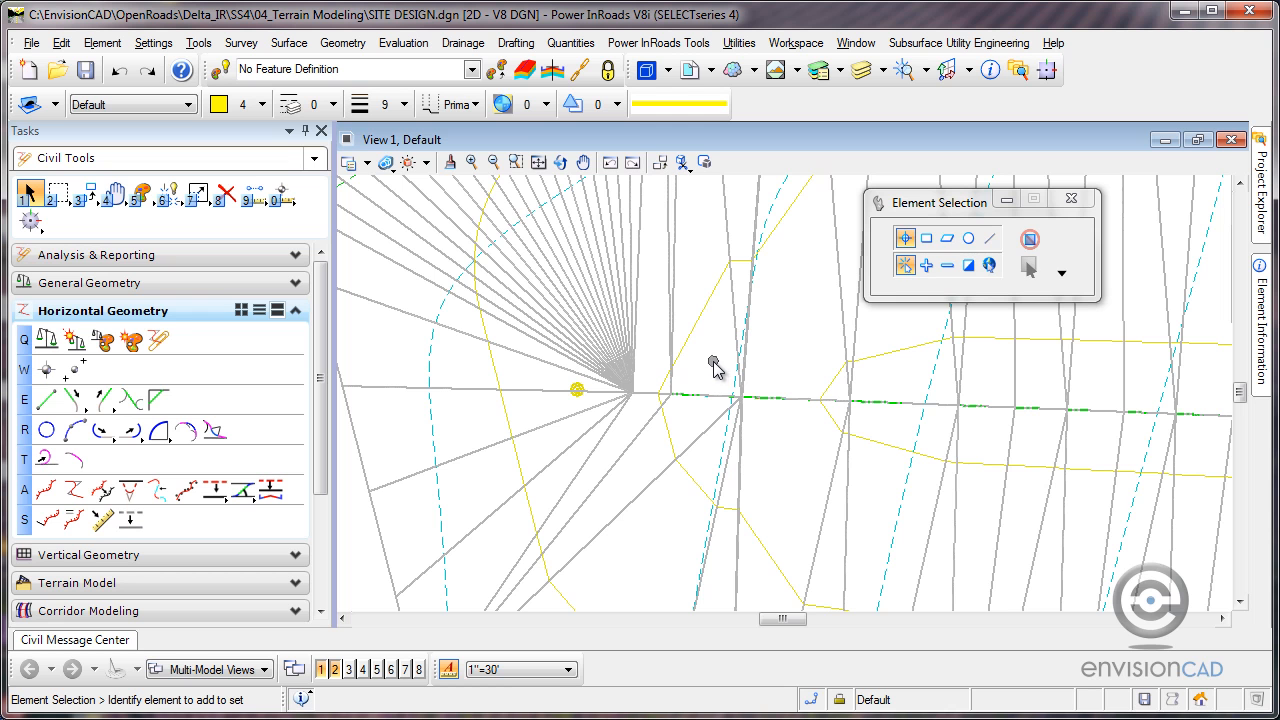
pyautogui.moveTo(578, 398)
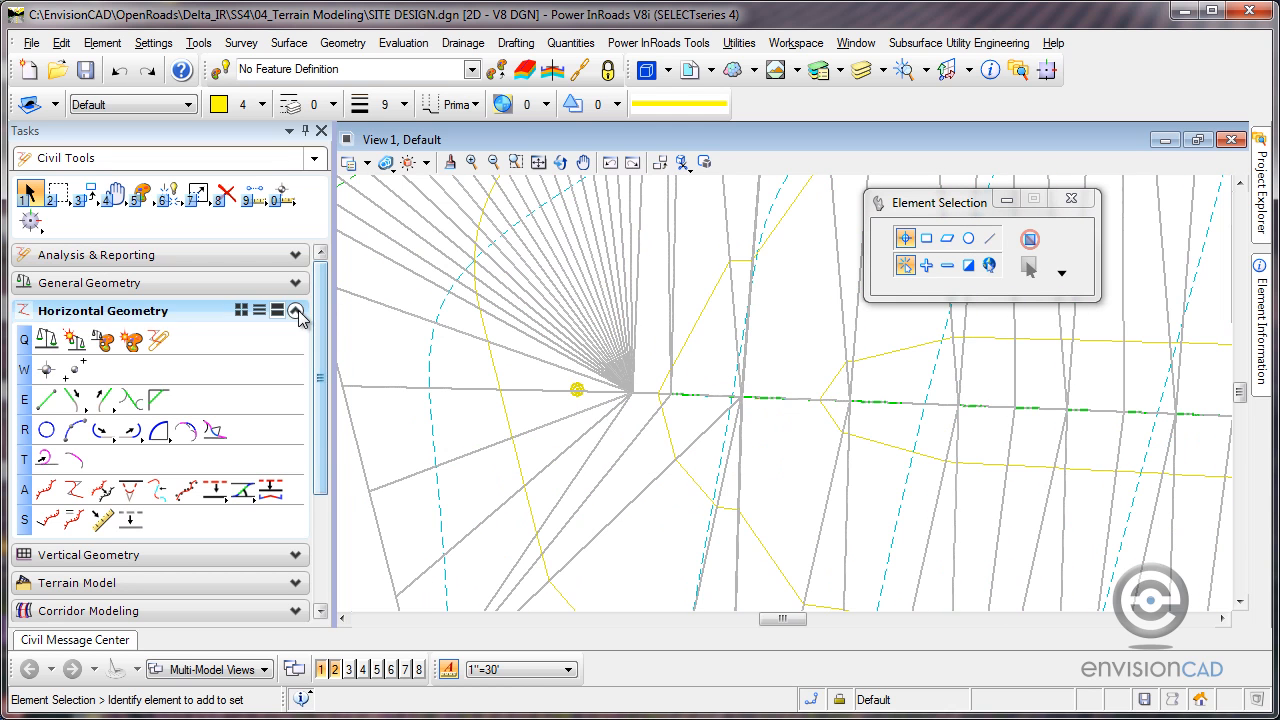
# Add the Low Spot point to the Basin terrain model as a Spot feature via Add/Remove Features
pyautogui.click(296, 310)
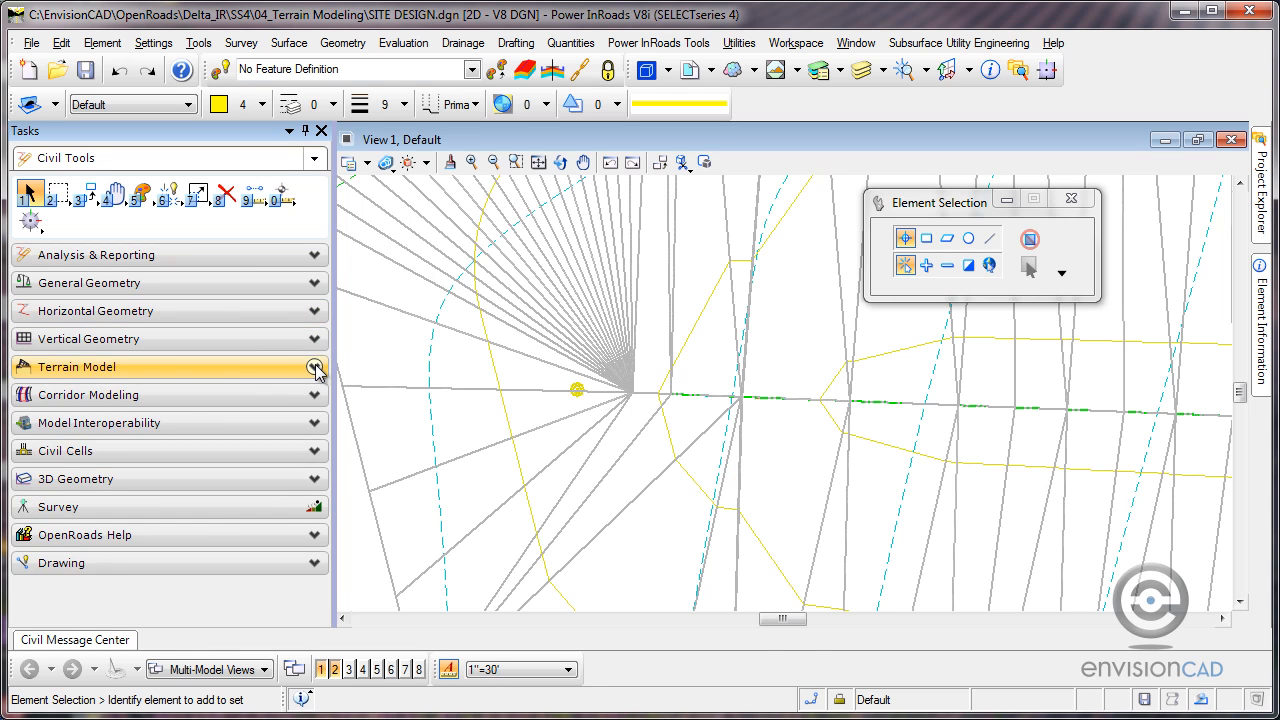
pyautogui.click(312, 368)
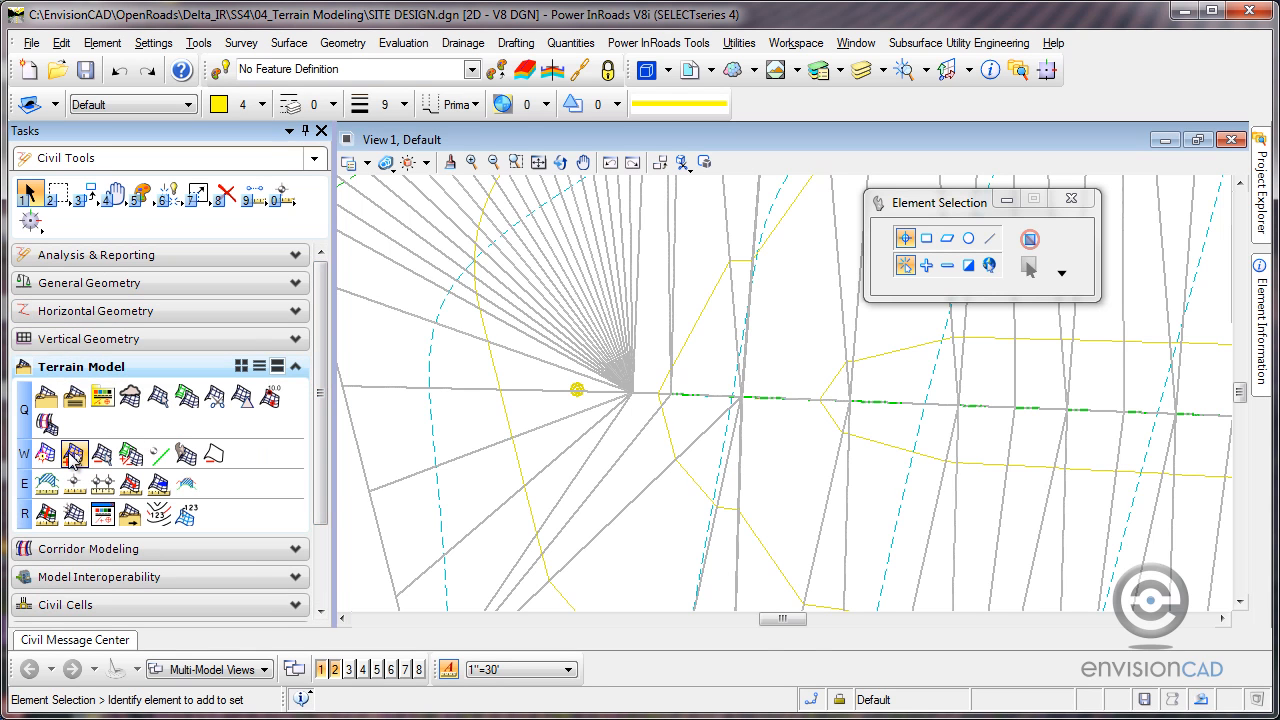
pyautogui.click(76, 452)
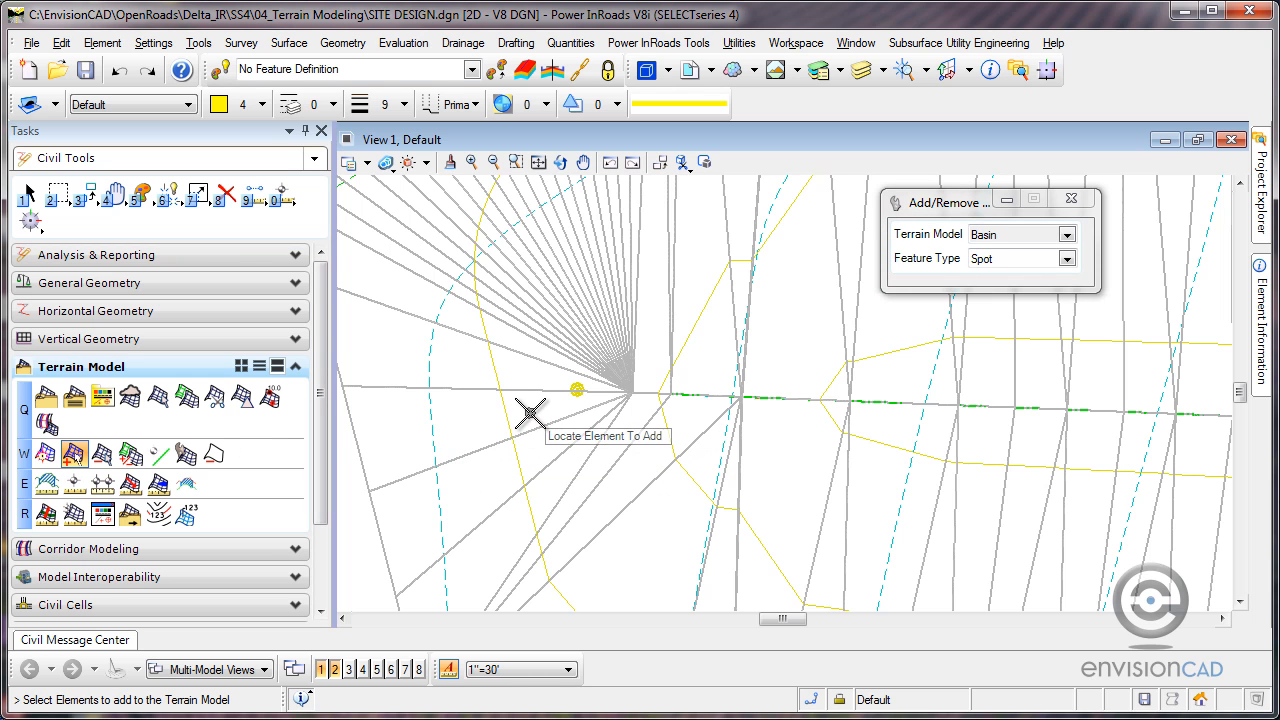
pyautogui.moveTo(576, 404)
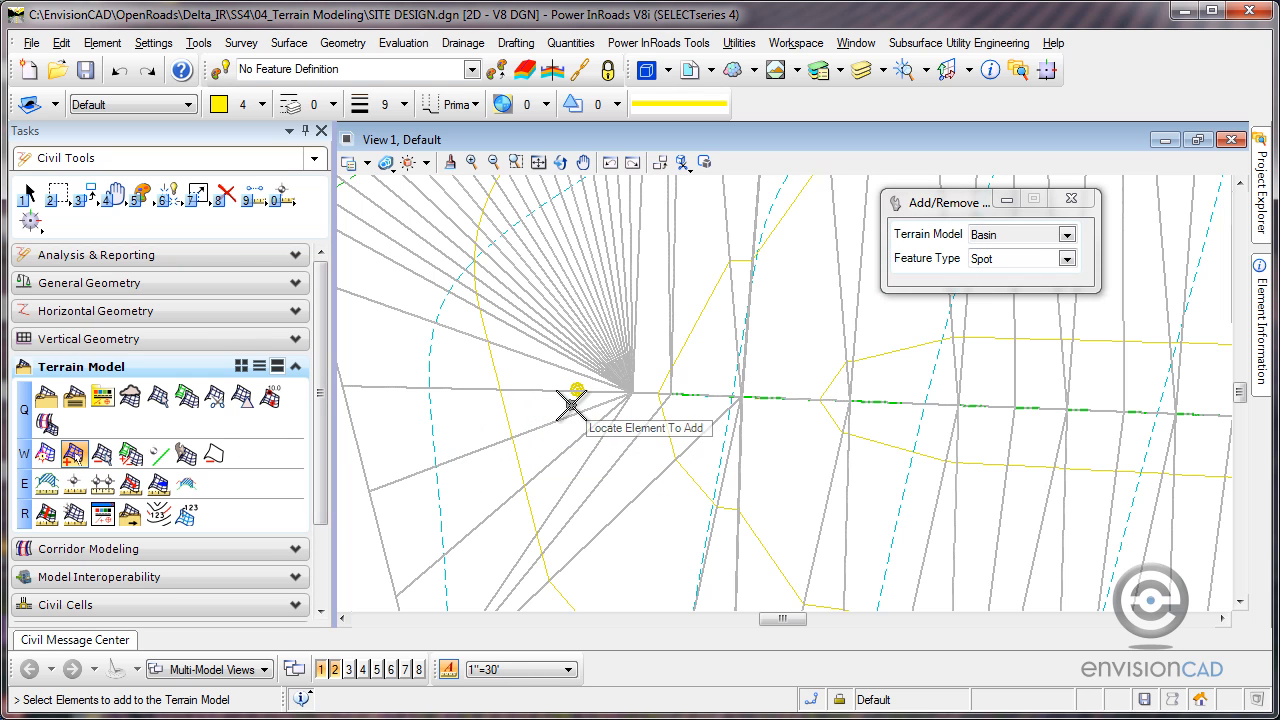
pyautogui.moveTo(618, 412)
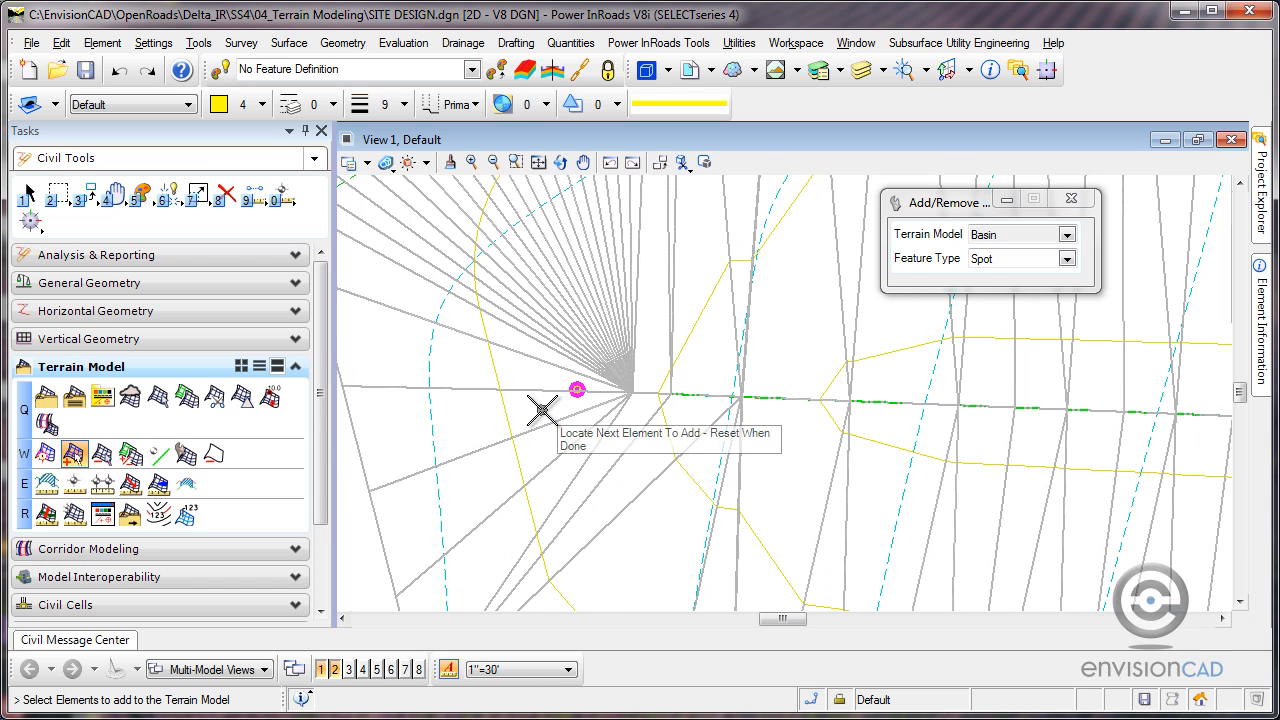
pyautogui.click(576, 388)
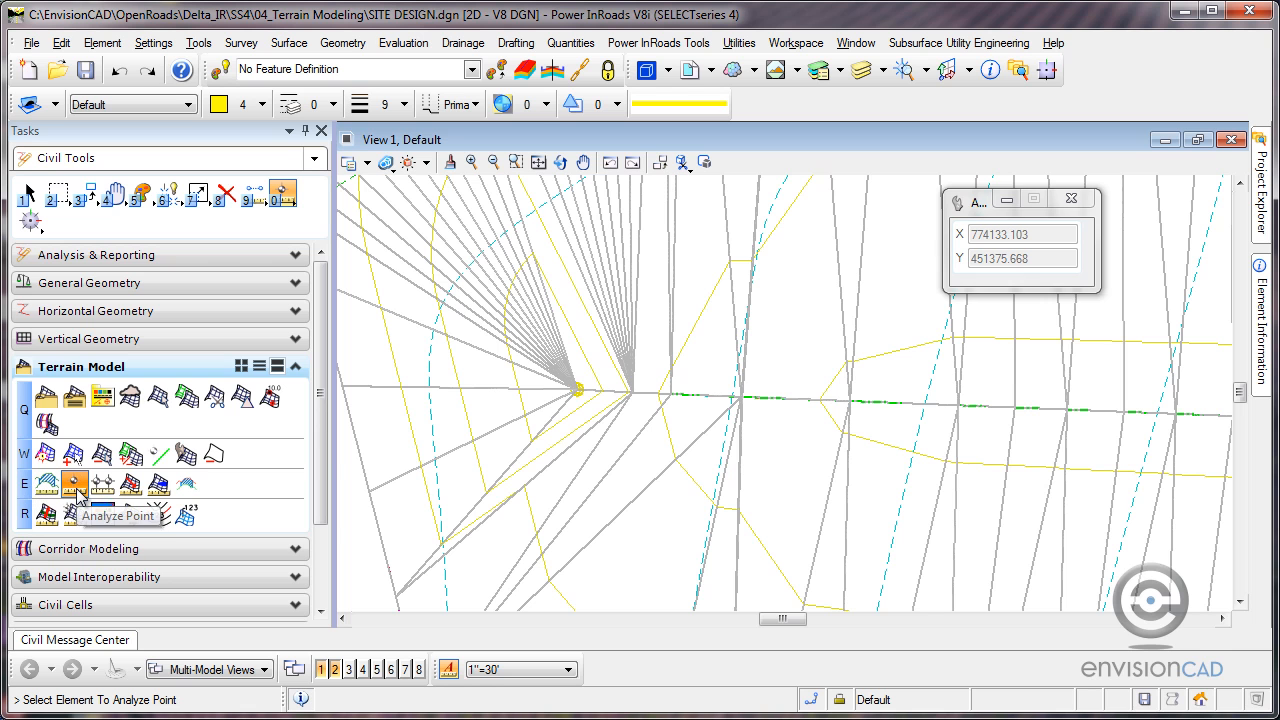
pyautogui.moveTo(410, 430)
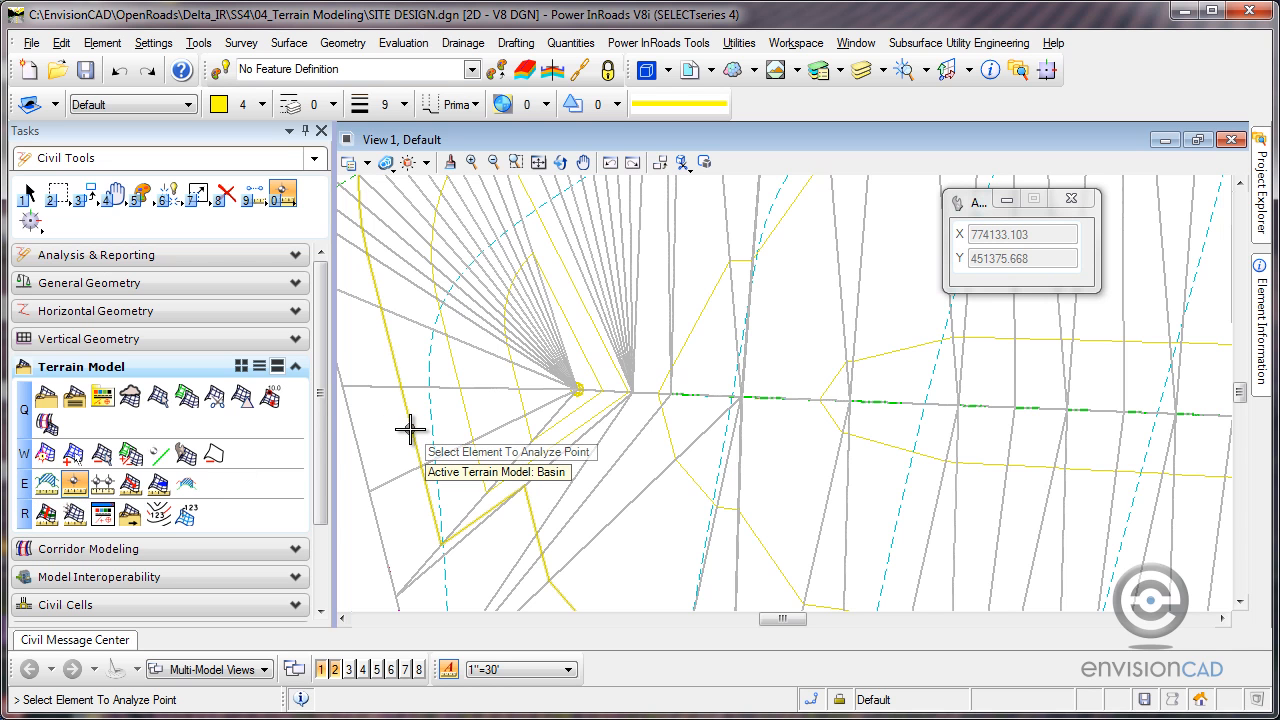